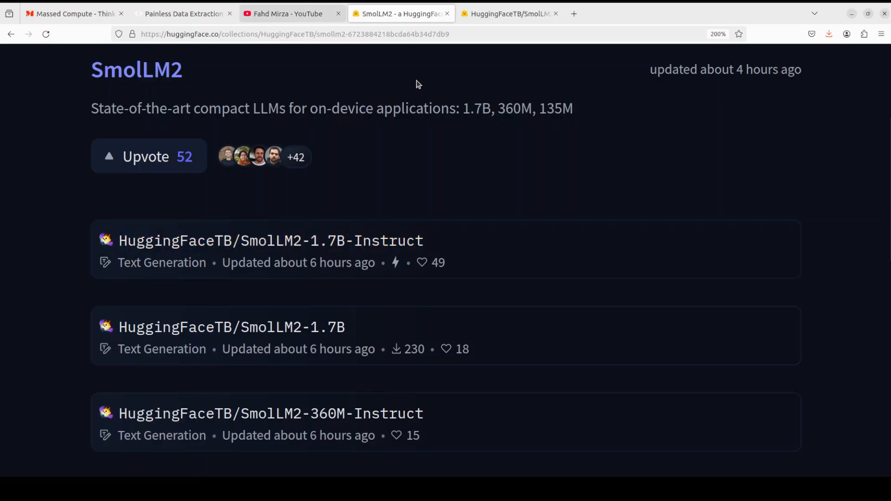
Switch to the YouTube channel search results for 'smollm' install videos.
click(290, 13)
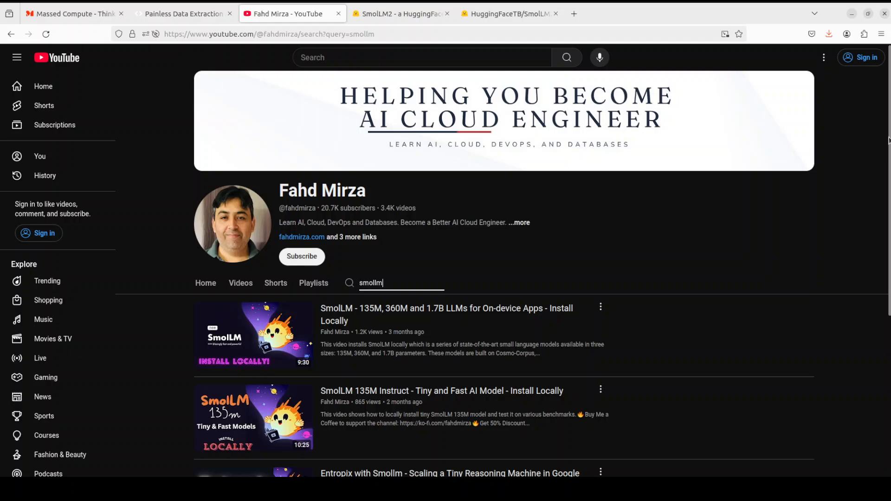
mouse_move(355, 323)
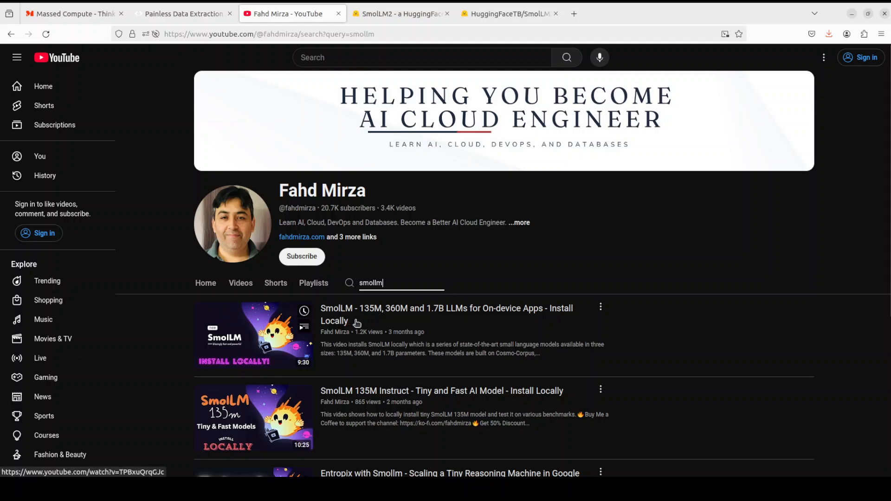
mouse_move(621, 336)
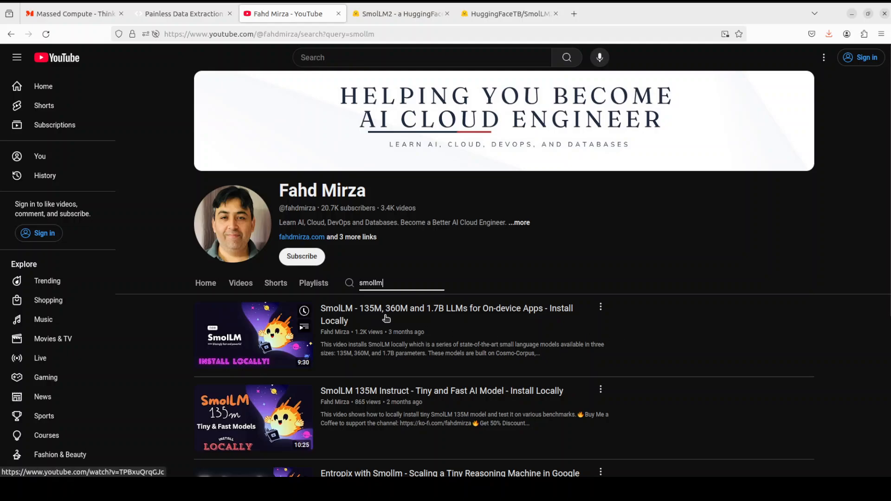
mouse_move(485, 326)
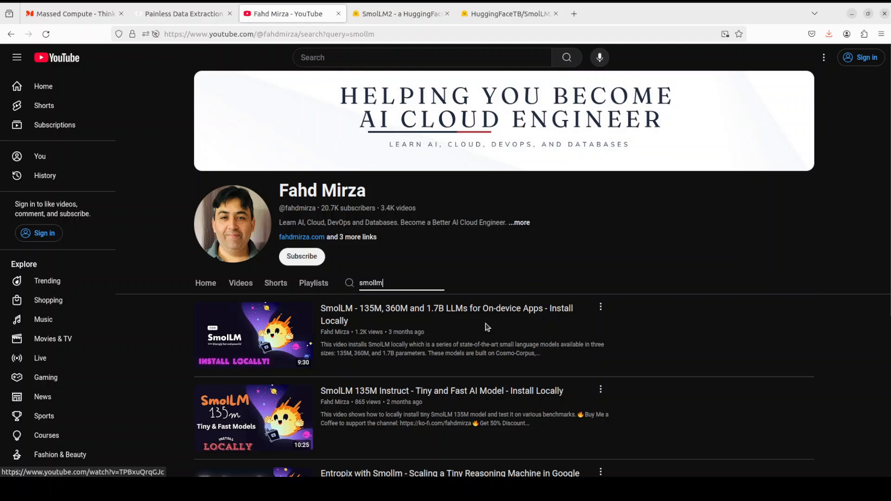
mouse_move(688, 327)
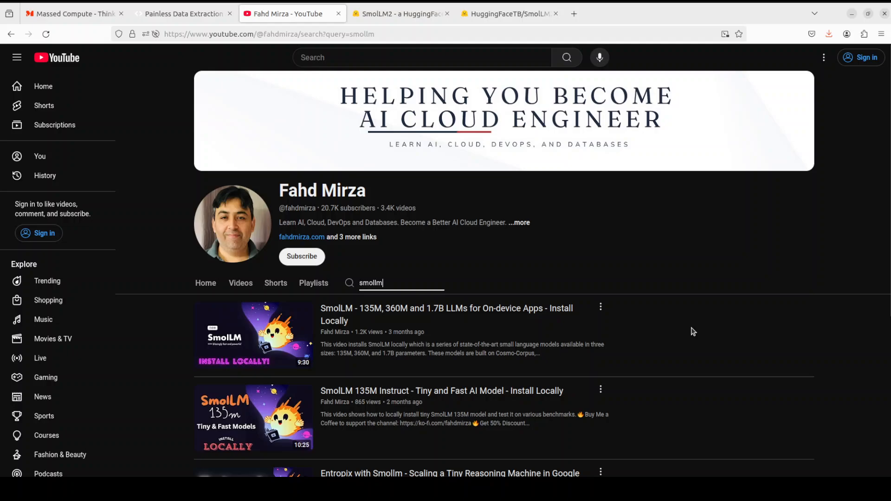
mouse_move(690, 332)
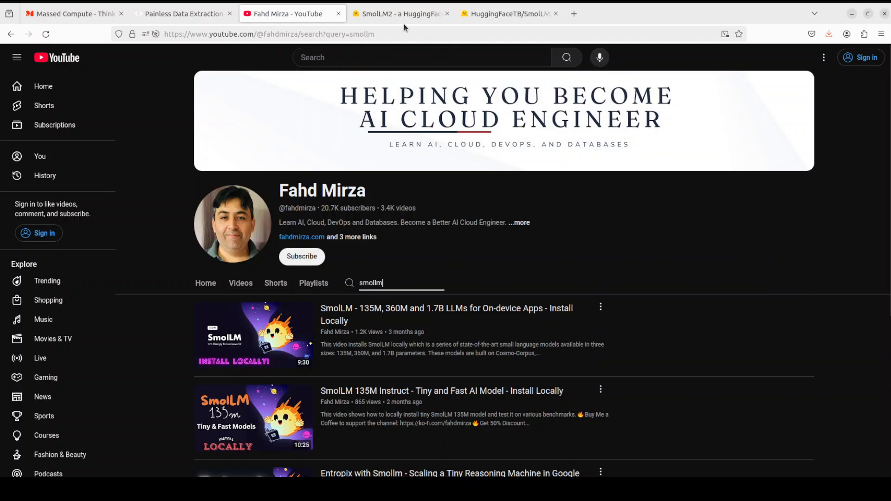
Return to the SmolLM2 Hugging Face collection of 1.7B, 360M and 135M models.
click(401, 13)
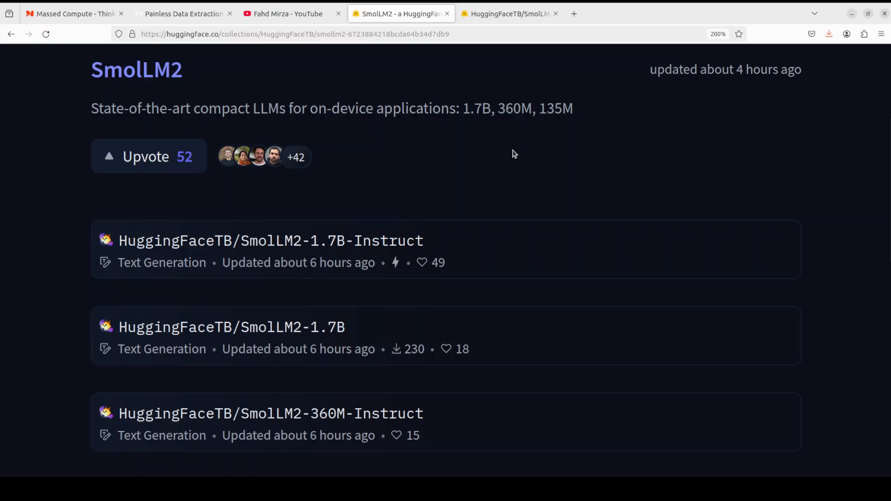
mouse_move(113, 221)
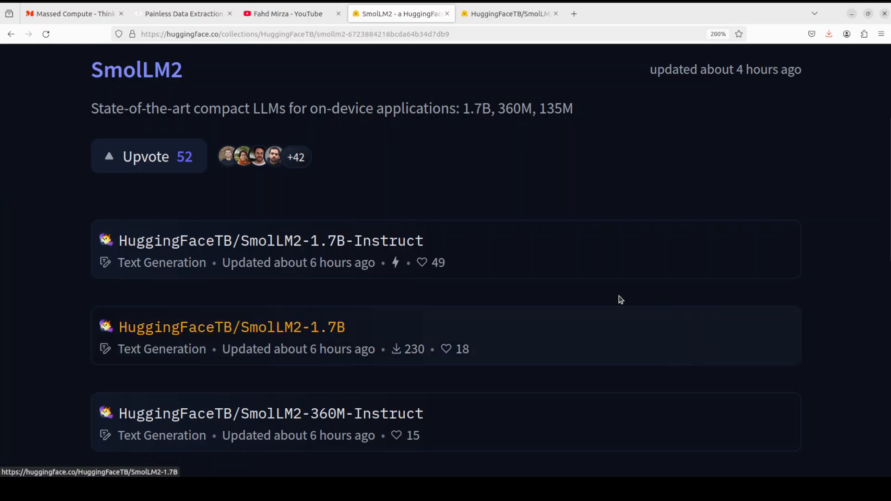
mouse_move(337, 249)
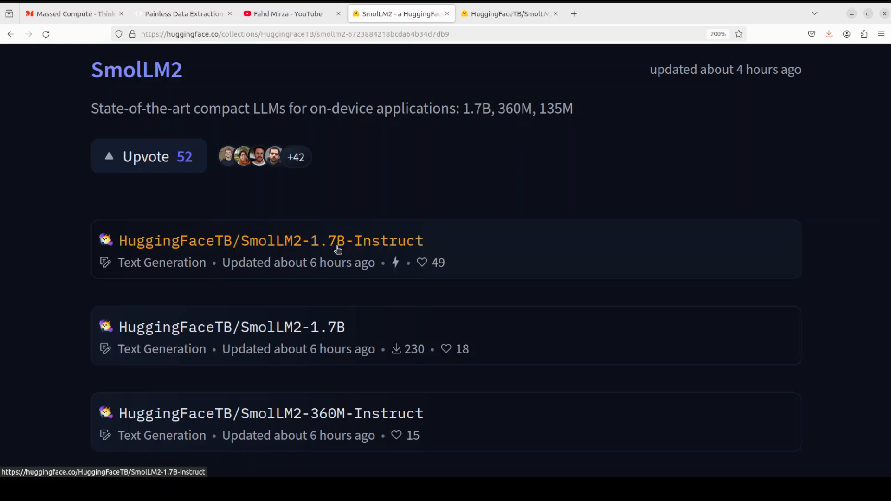
mouse_move(532, 174)
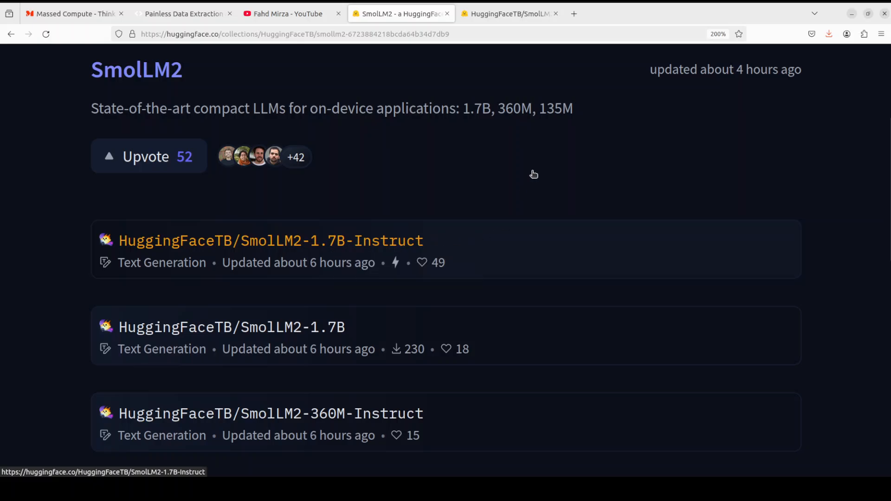
mouse_move(540, 168)
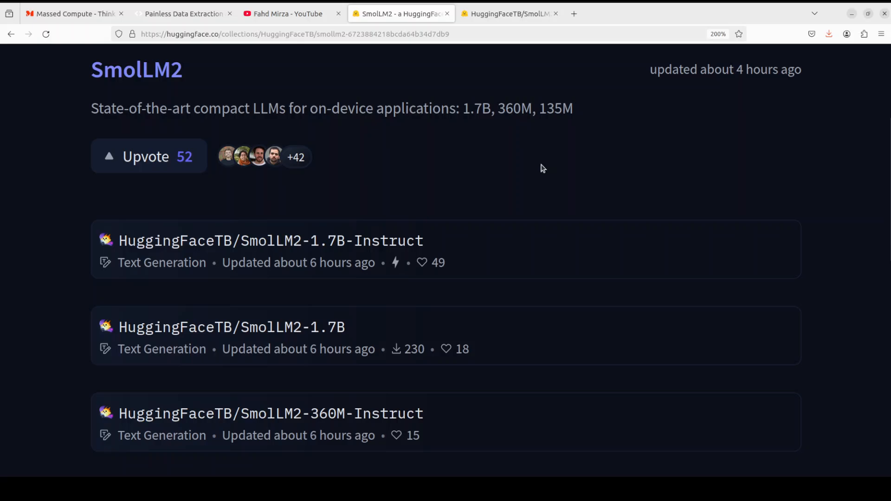
mouse_move(541, 166)
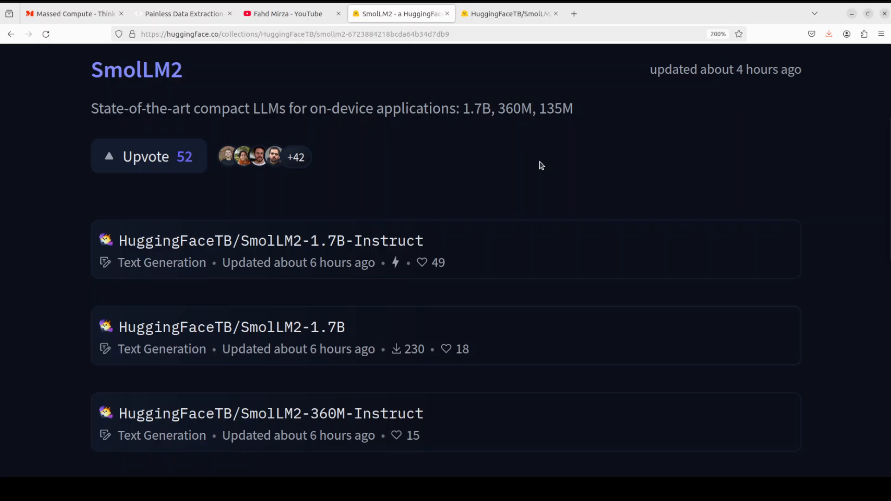
mouse_move(527, 160)
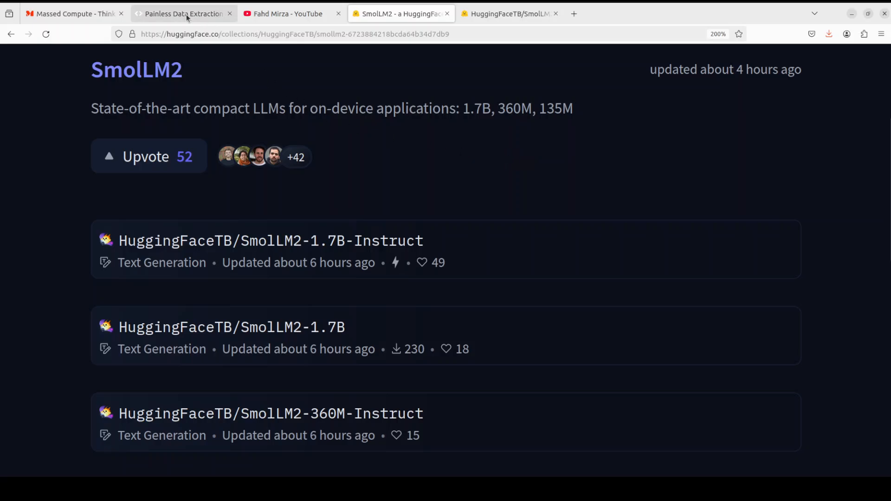
Show the AgentQL home page on painless data extraction and web automation.
click(182, 13)
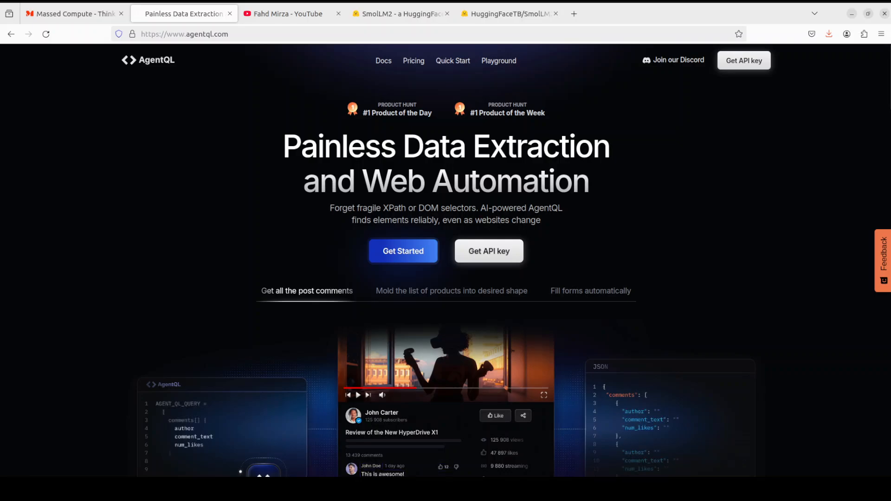
Bring up the HuggingFaceTB/SmolLM2-1.7B-Instruct model card.
click(401, 13)
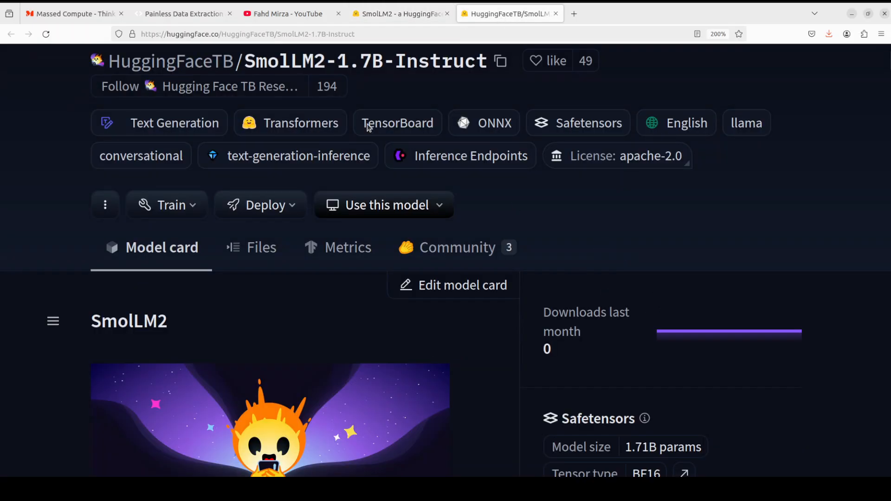
mouse_move(421, 79)
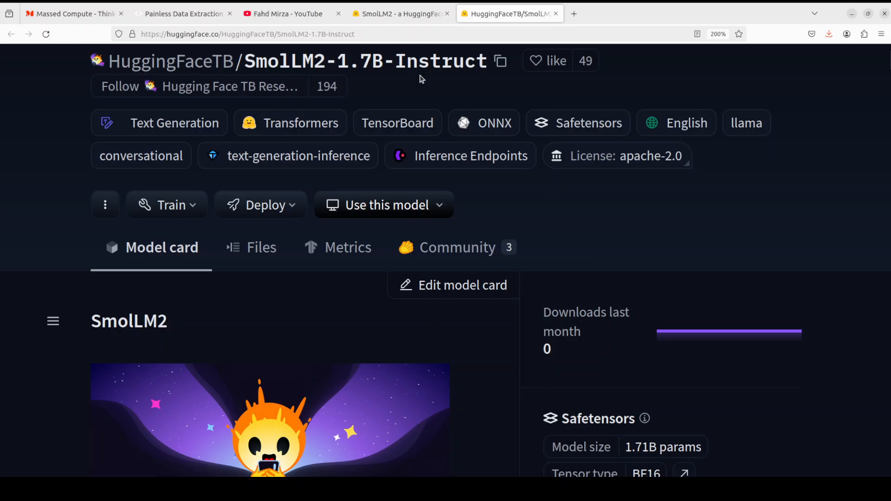
mouse_move(81, 162)
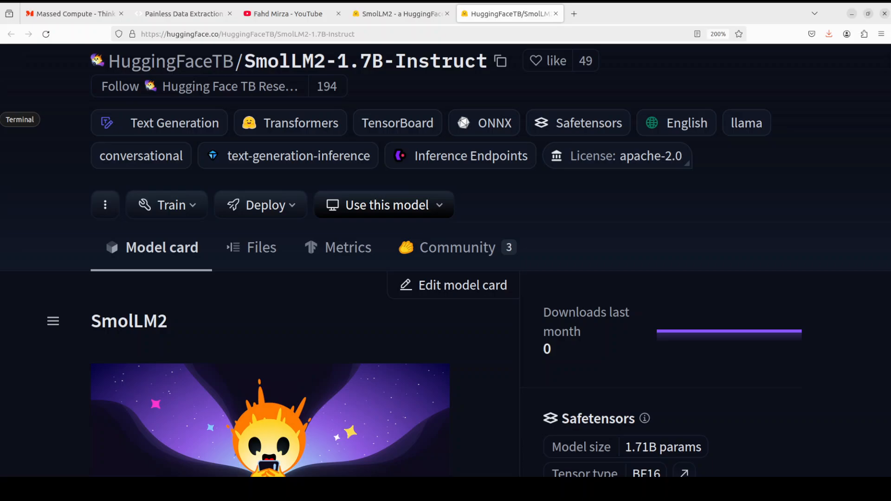
Check the OS release and GPU with nvidia-smi (Ubuntu 22.04, RTX A6000), then clear the terminal.
click(20, 120)
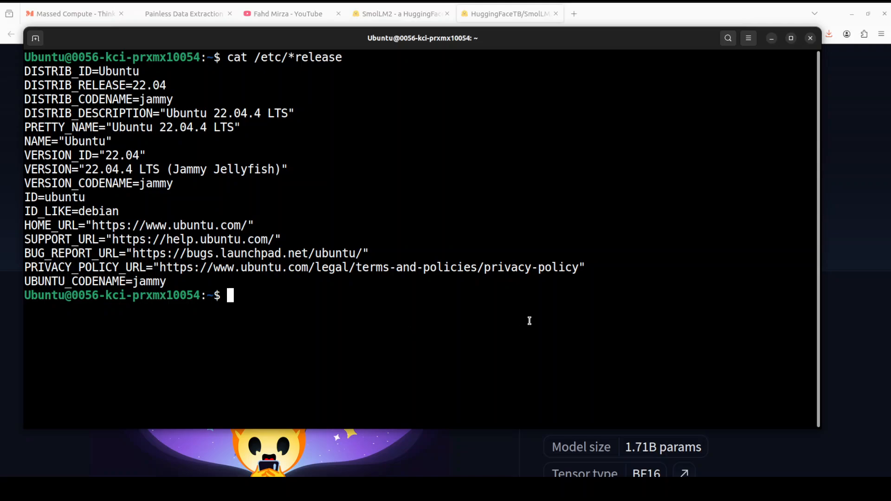
text(nvidia-smi)
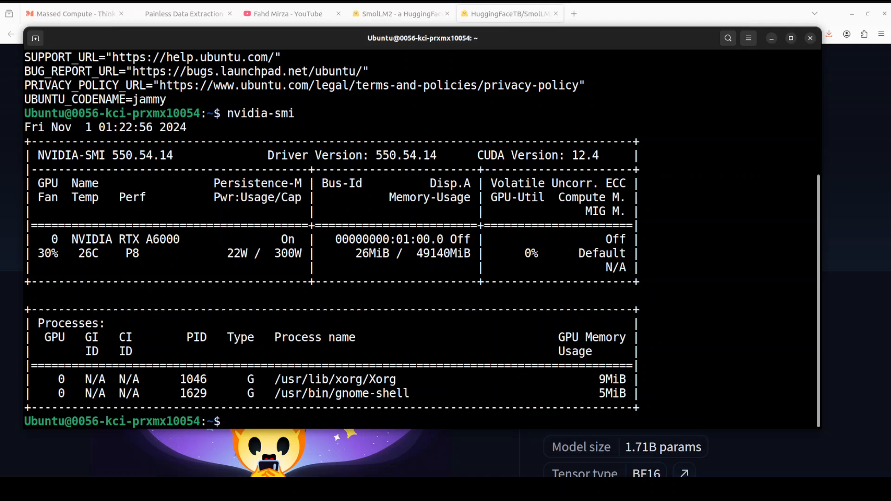
text(clea)
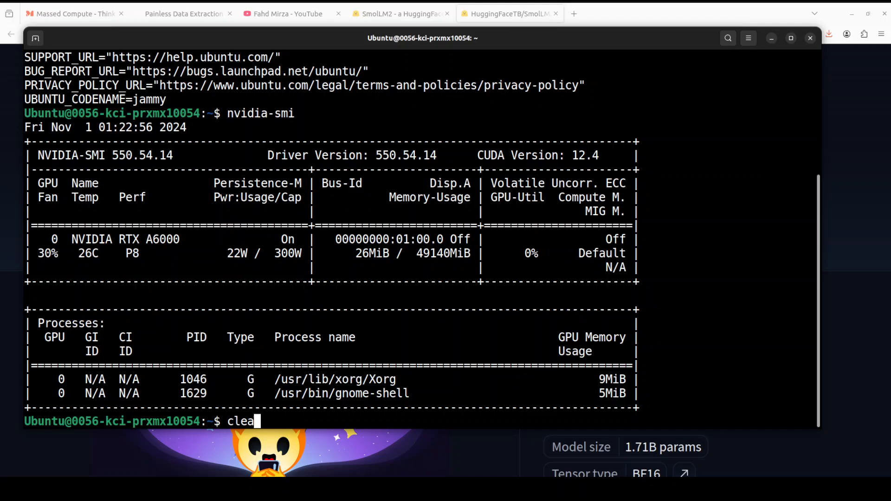
right_click(341, 171)
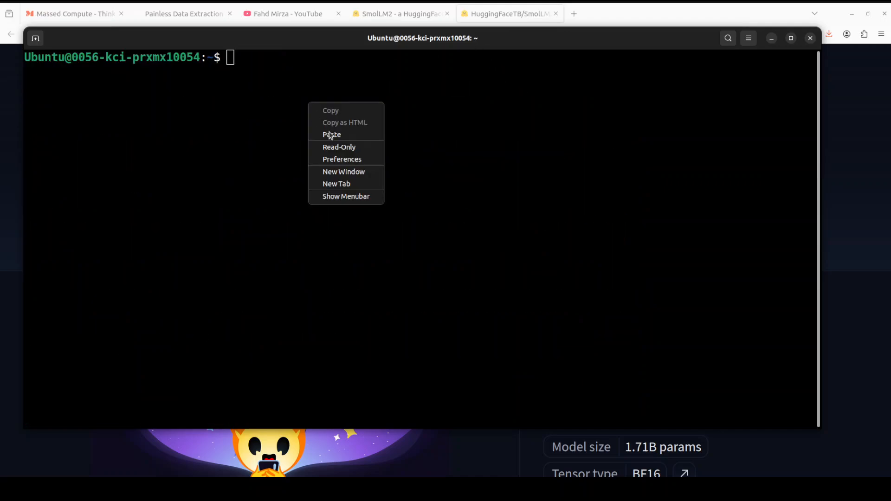
Paste the conda create/activate 'ai' commands and pip install torch, then return to the collection.
click(332, 134)
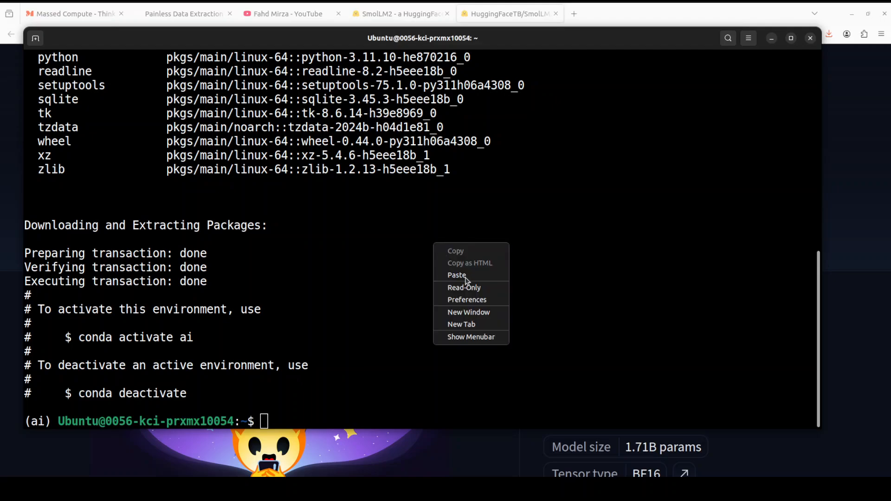
click(456, 274)
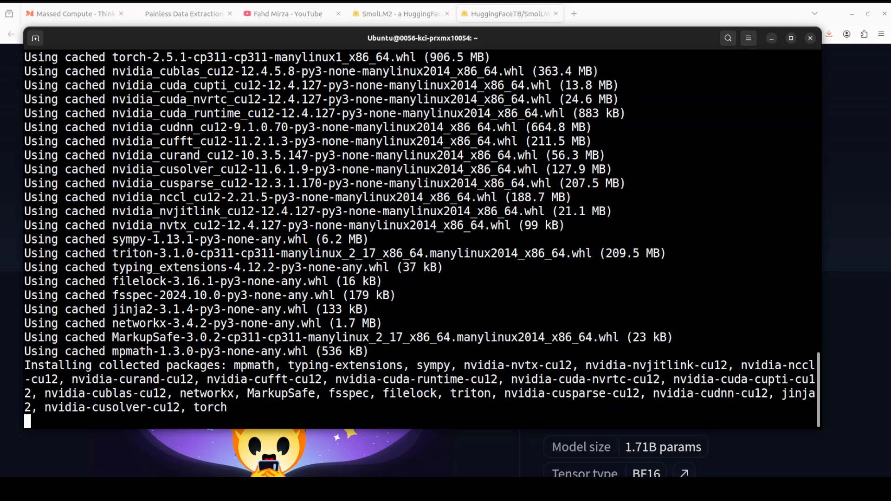
click(509, 13)
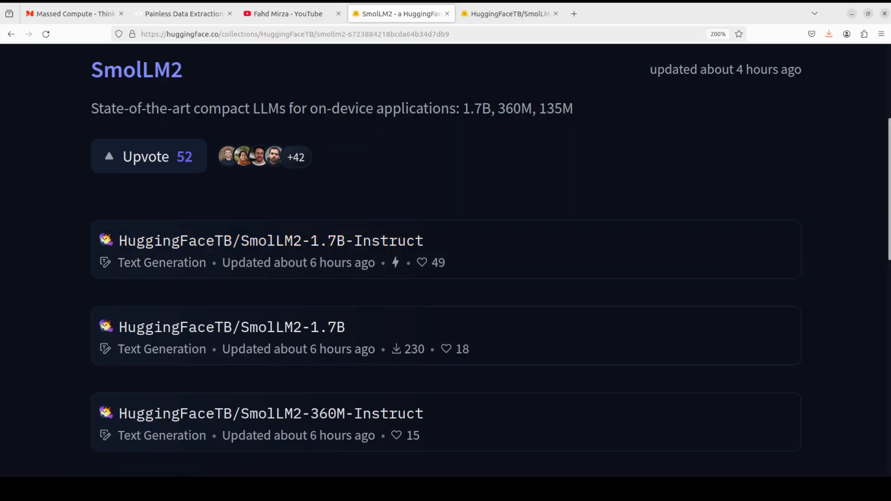
Open SmolLM2-1.7B-Instruct from the collection, then switch to the Massed Compute homepage.
scroll(down, 3)
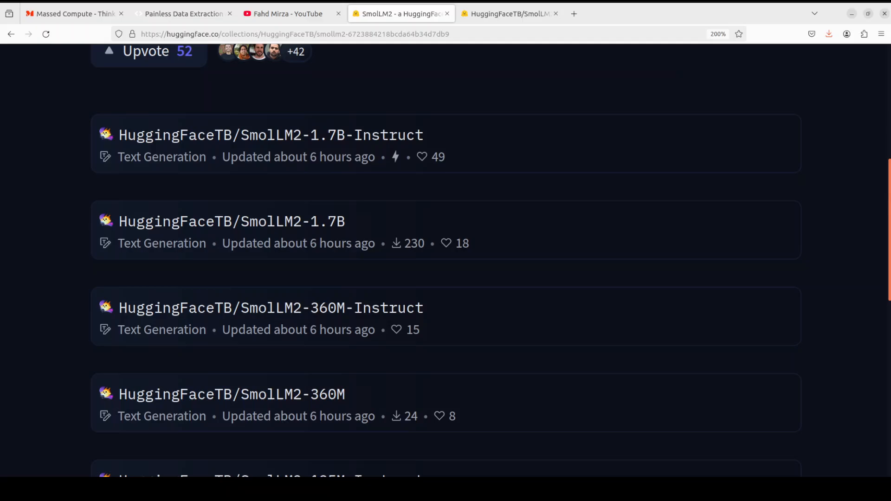
scroll(down, 3)
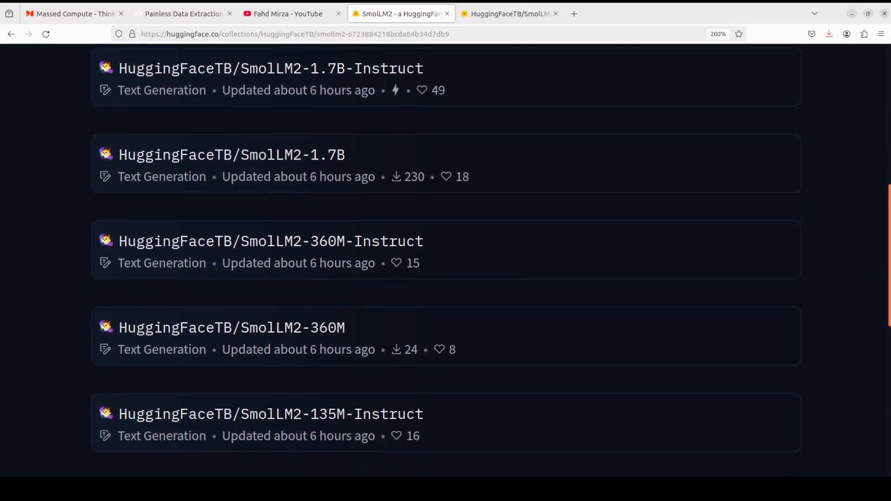
scroll(down, 3)
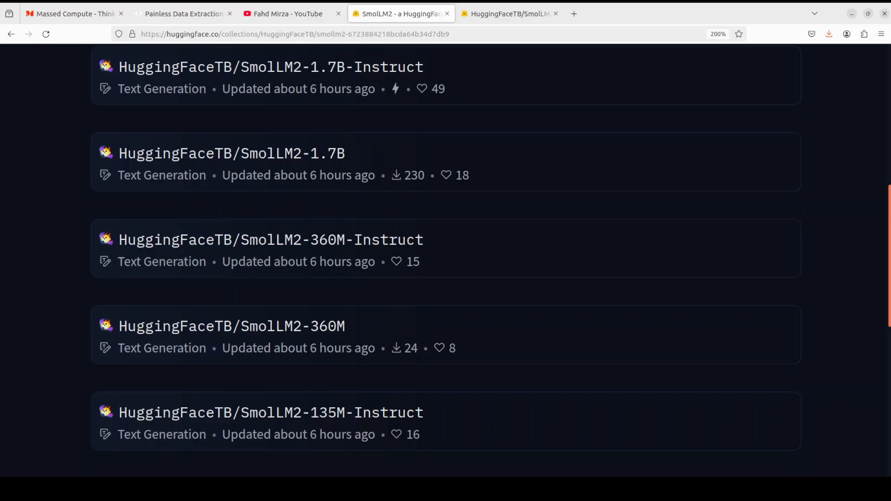
click(270, 67)
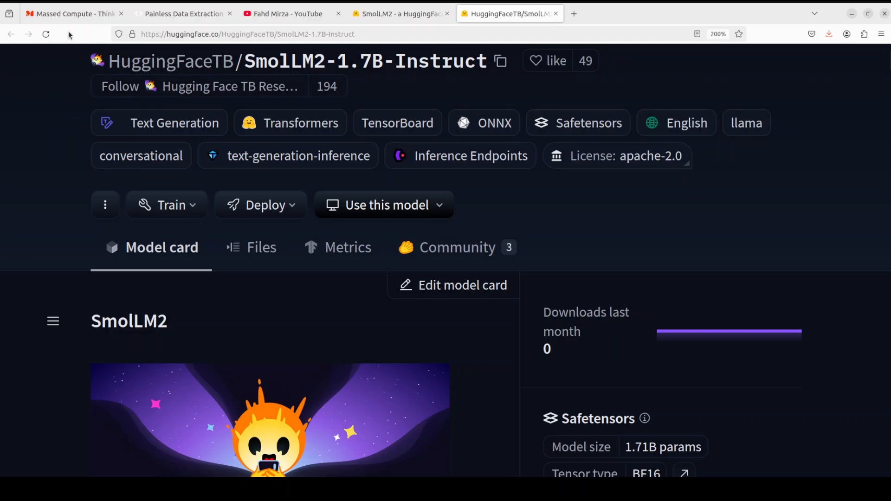
click(74, 13)
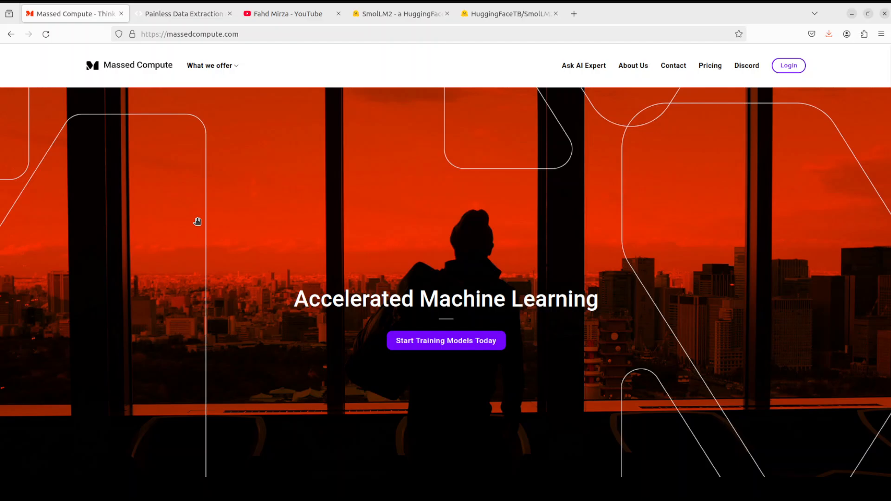
mouse_move(321, 172)
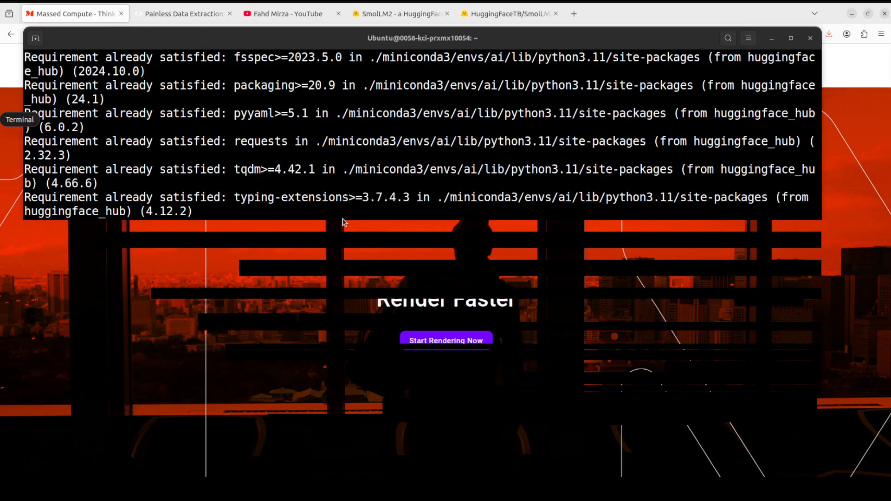
Run the pasted conda install jupyter/ipywidgets and notebook launch commands, then switch to Untitled1.
right_click(379, 212)
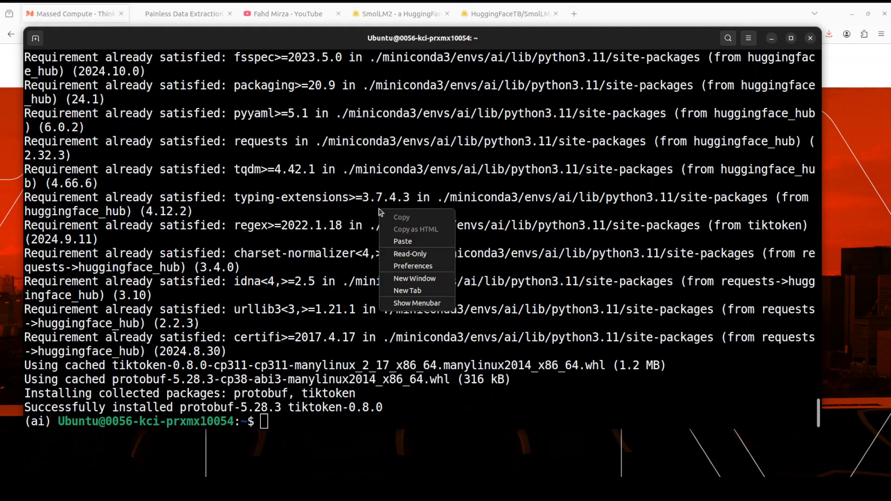
click(655, 229)
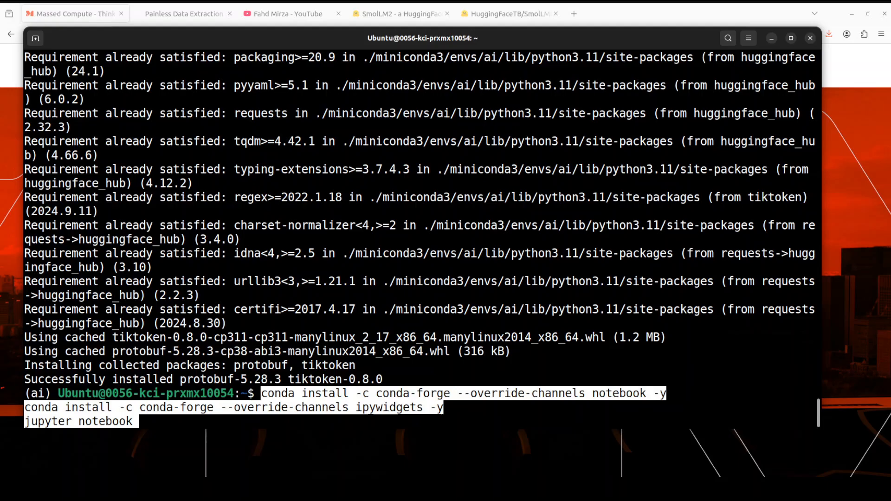
key(Return)
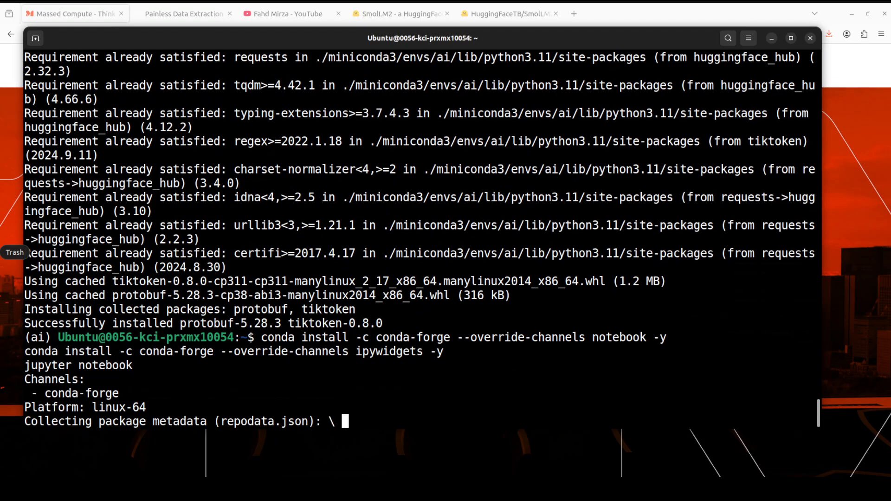
click(618, 13)
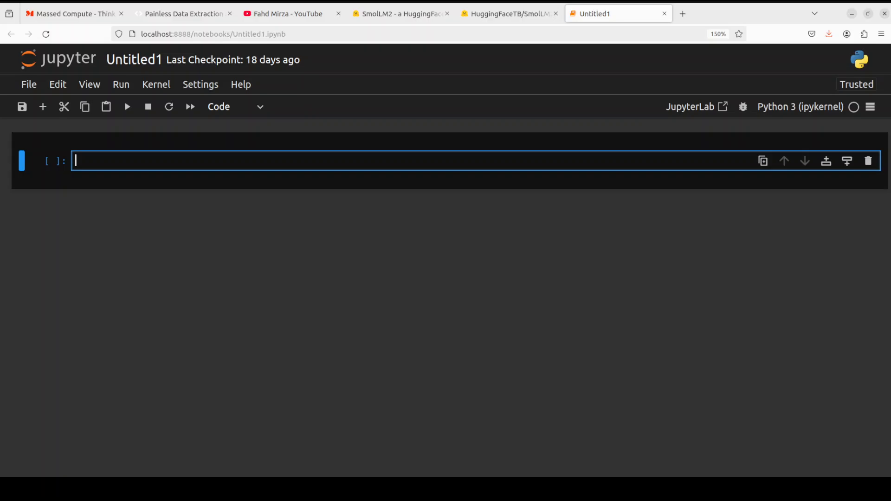
mouse_move(133, 161)
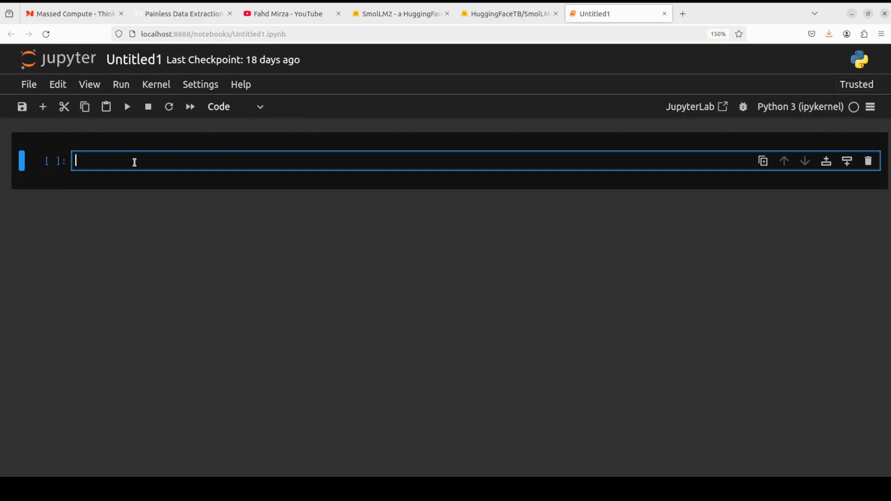
Load the model with transformers and generate an answer to 'What is the capital of Tonga.' with max_new_tokens 550.
text(from transformers import AutoModelForCausalLM, AutoTokenizer)
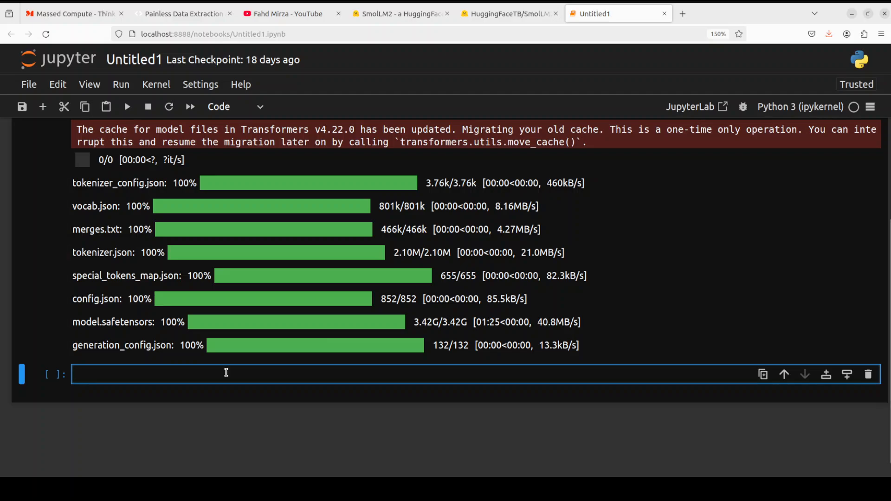
text(messages = [{"role": "user", "content": "What is the capital of Tonga."}])
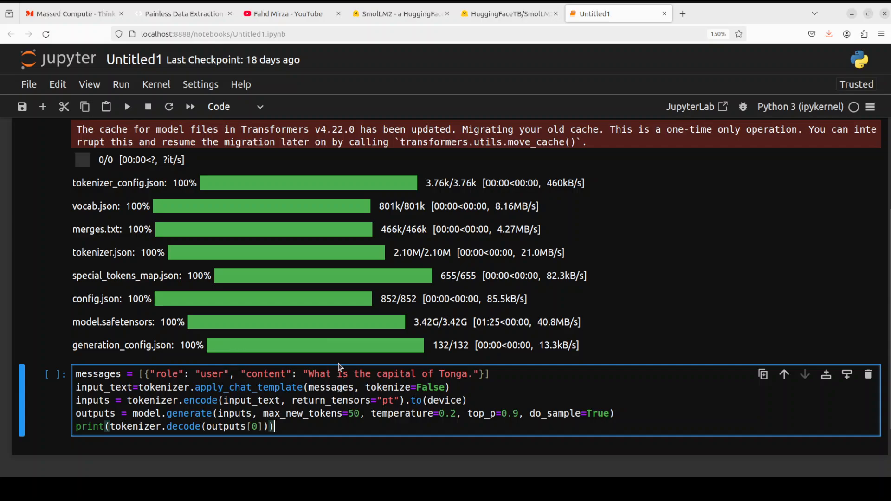
scroll(down, 3)
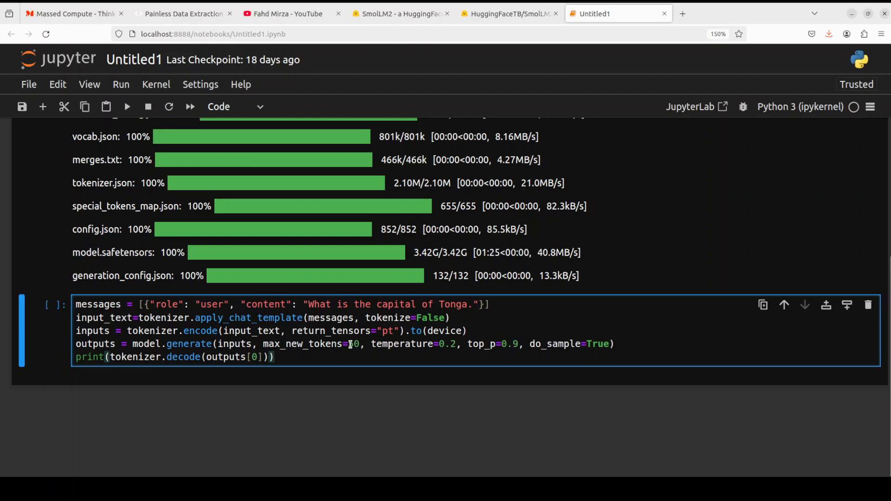
text(55)
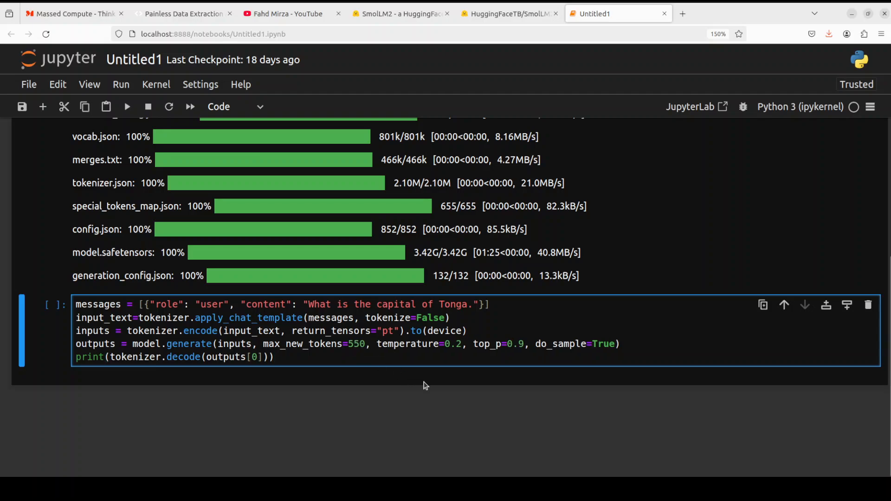
click(352, 344)
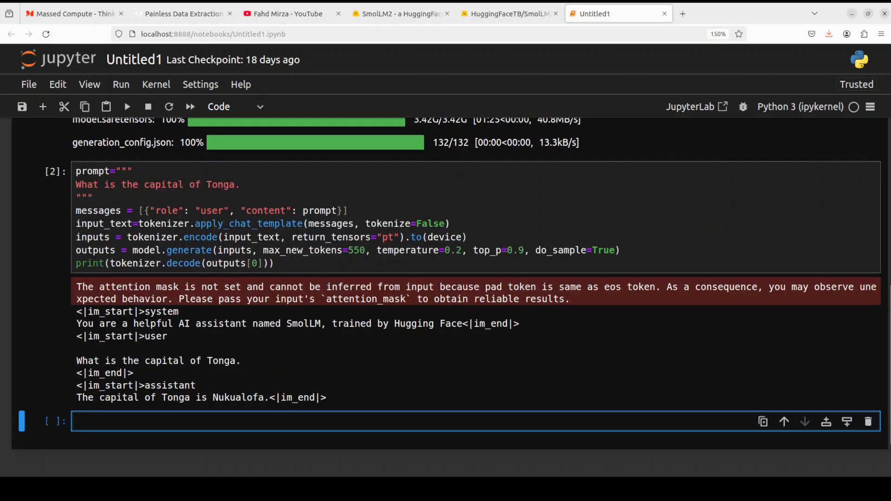
click(227, 420)
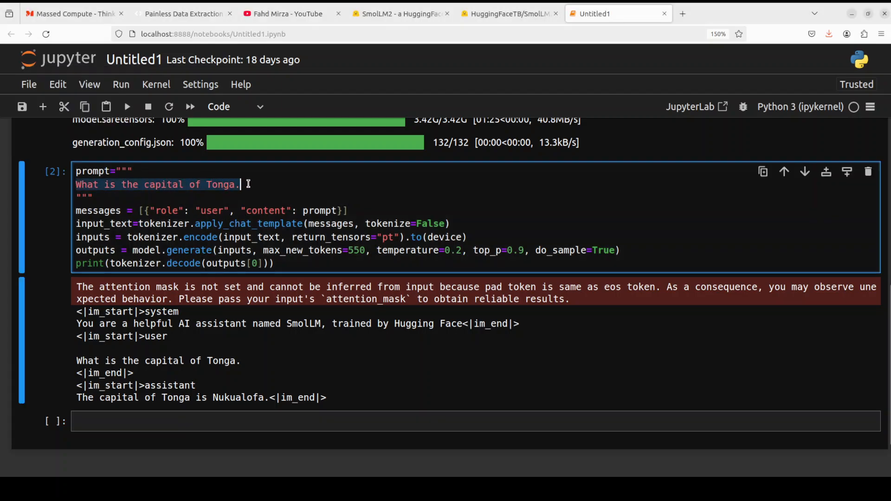
Ask to translate 'I Love You' into Arabic, Hindi, Thai, Swahili, Korean, Spanish and Urdu and run it.
text(Translate 'I Love You' in Arabic, Hindi, Thai, Swahili, Korean, Spanish and Urdu.)
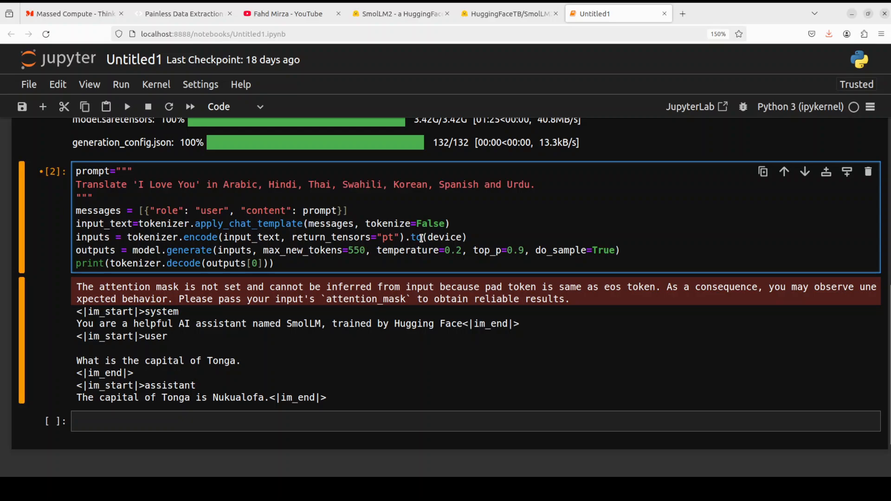
click(127, 106)
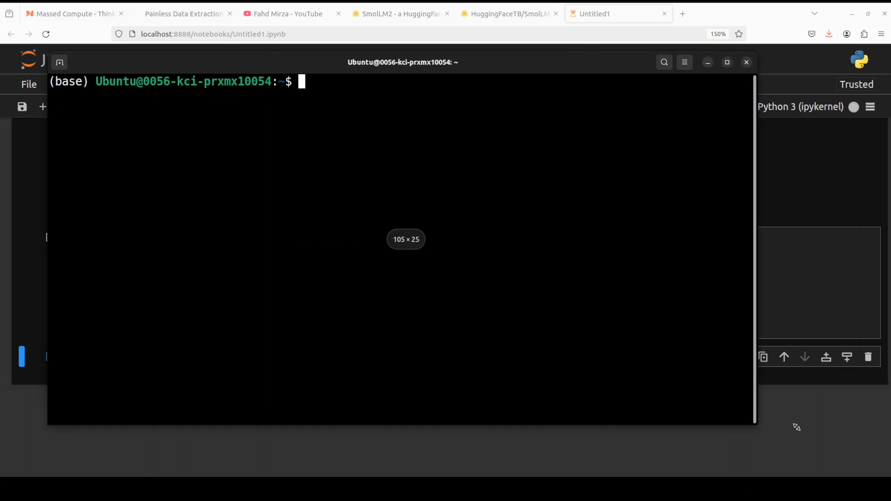
Run nvidia-smi showing Python using about 7 GB of the RTX A6000, then close the terminal.
text(nvi)
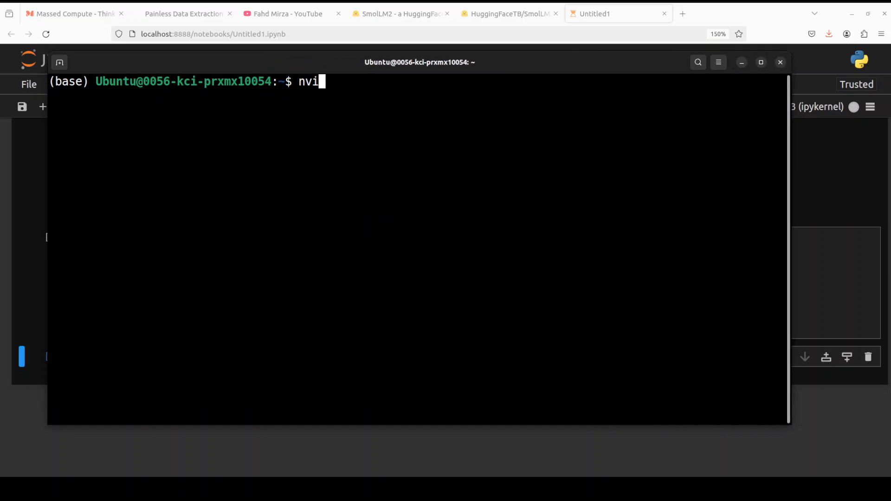
text(dia-smi)
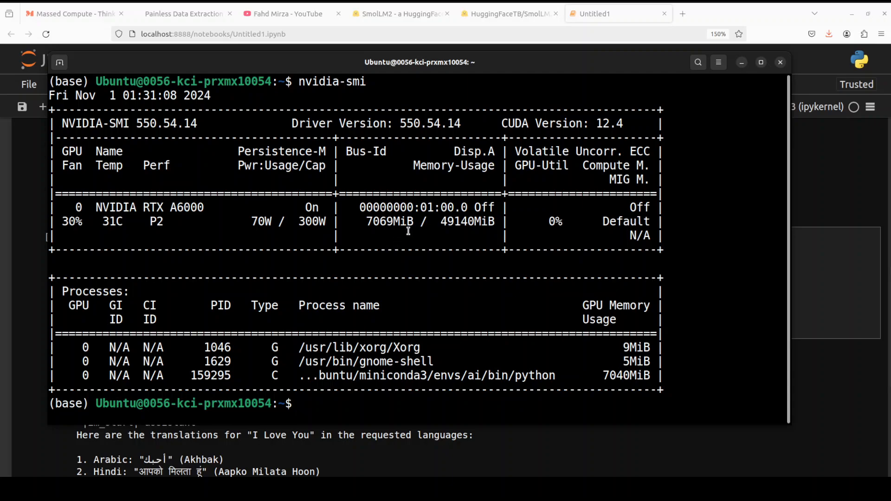
click(300, 403)
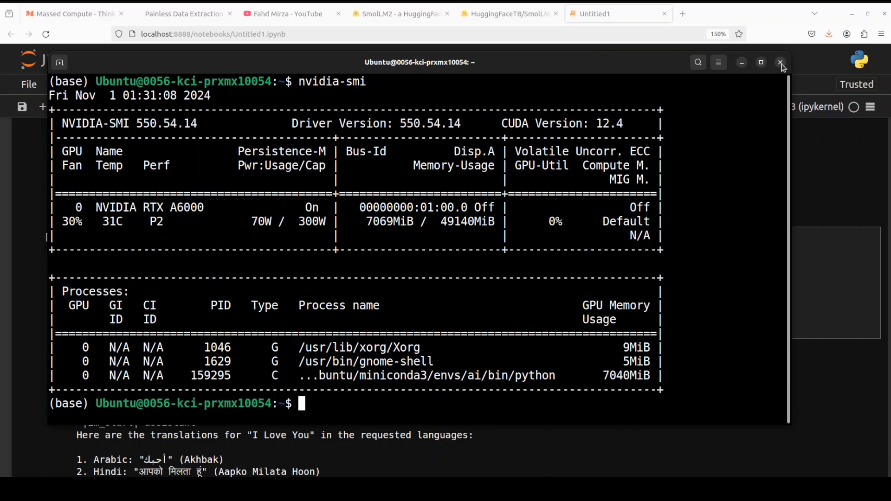
click(780, 62)
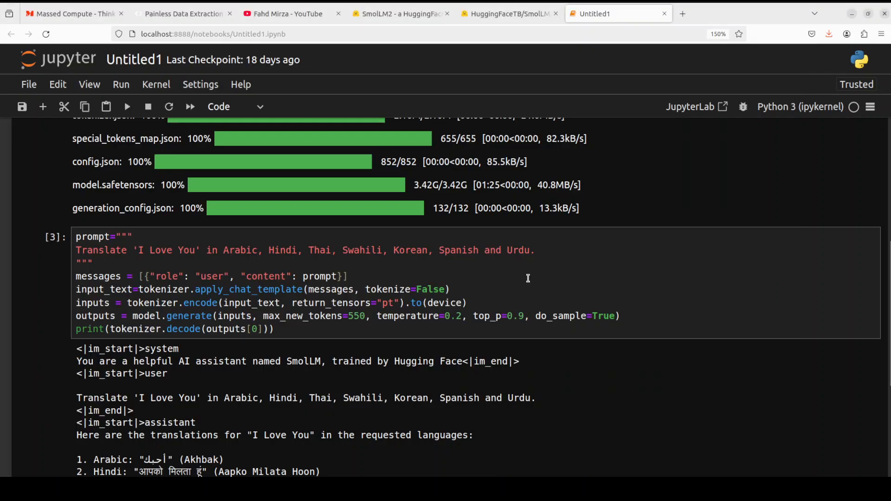
Scroll through the 'I Love You' translations and select part of the Urdu translation.
scroll(down, 3)
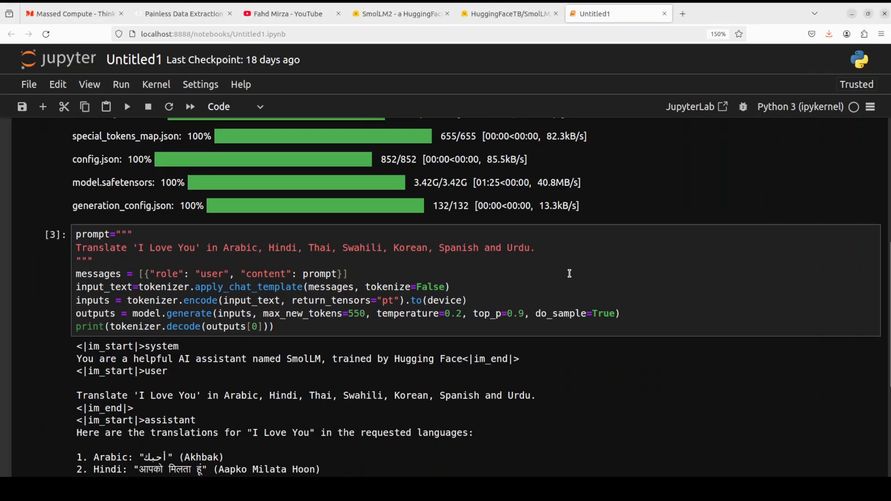
scroll(down, 3)
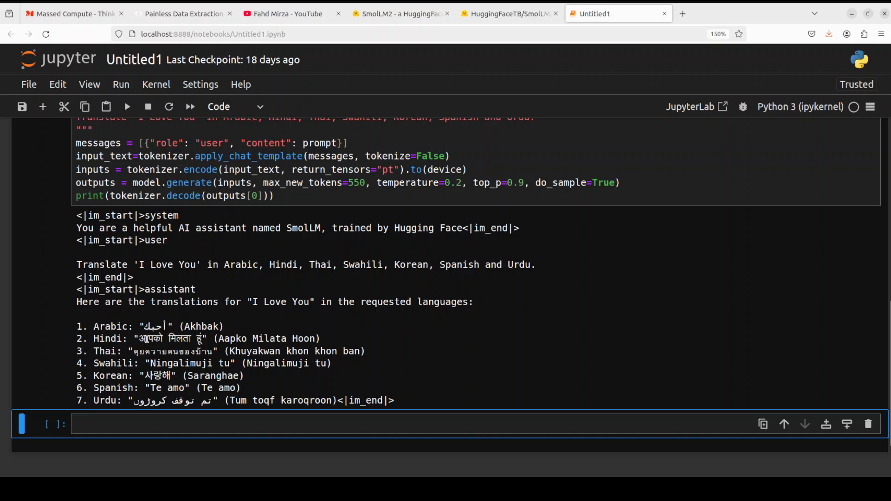
drag(117, 326, 196, 325)
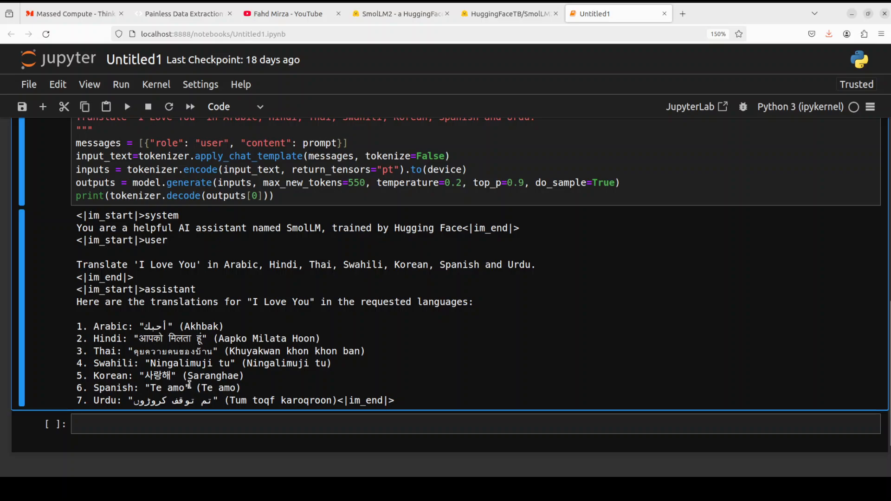
double_click(178, 388)
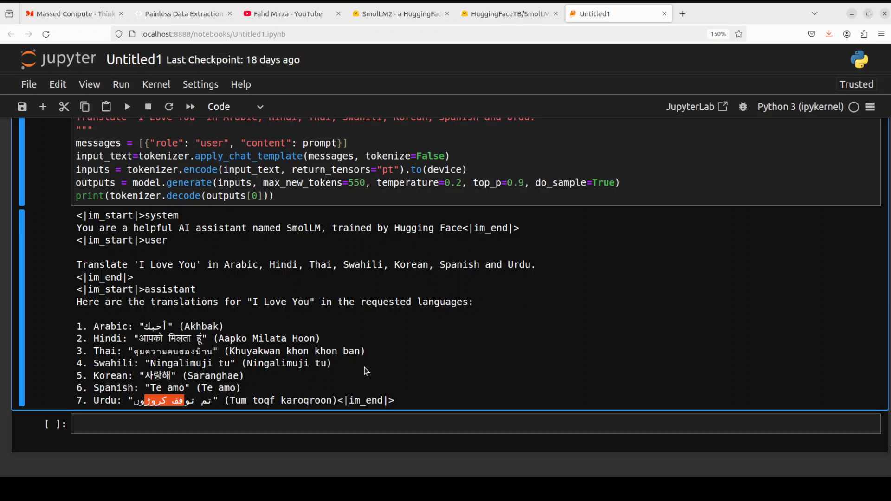
mouse_move(278, 338)
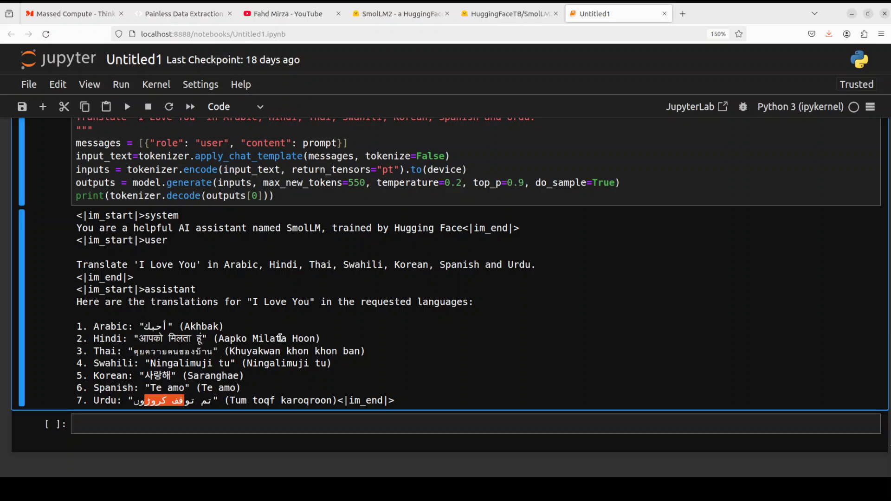
mouse_move(279, 337)
text(How many letter 'f' are there in the word 'strawberry'?)
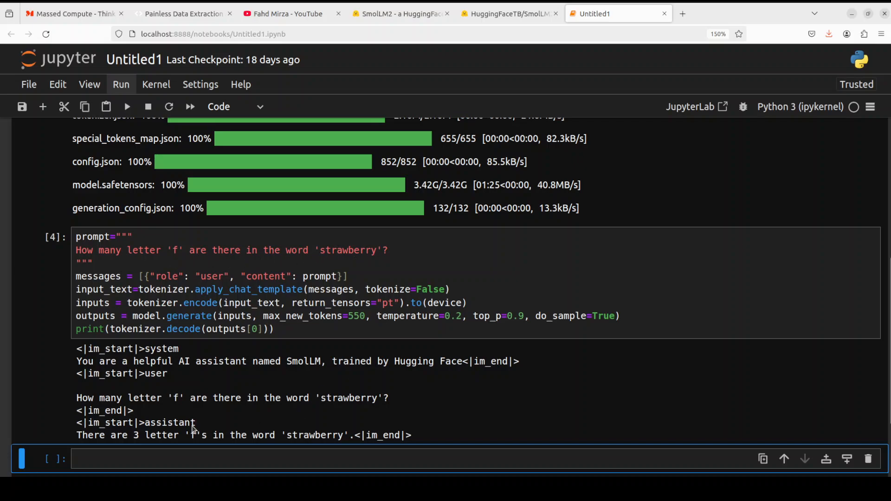
mouse_move(221, 417)
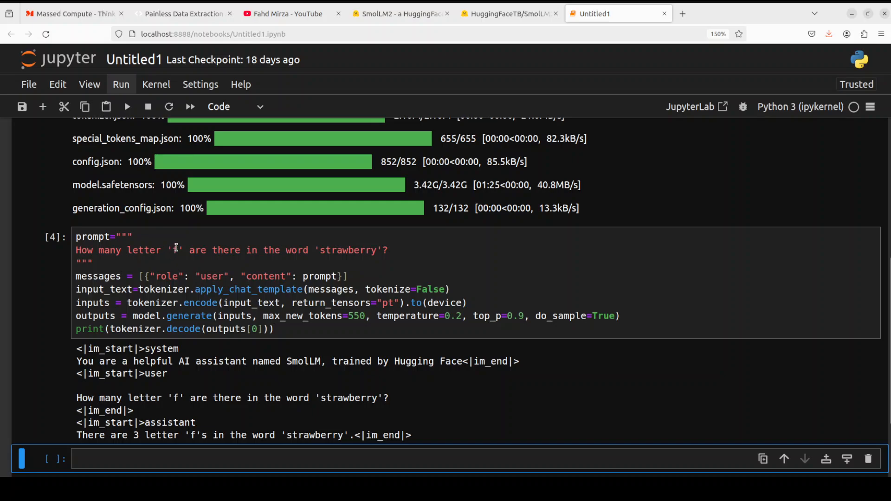
Change the counted letter from 'f' to 'r' in the strawberry prompt and run it.
click(207, 268)
text(r)
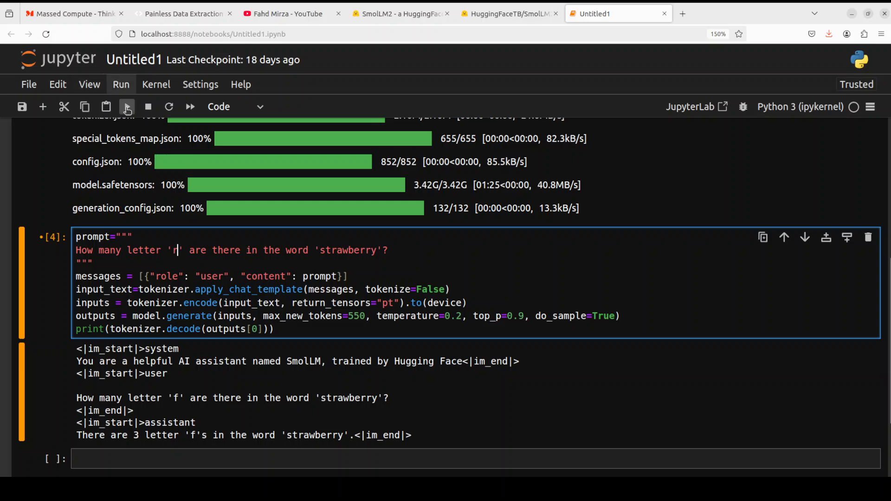
click(127, 106)
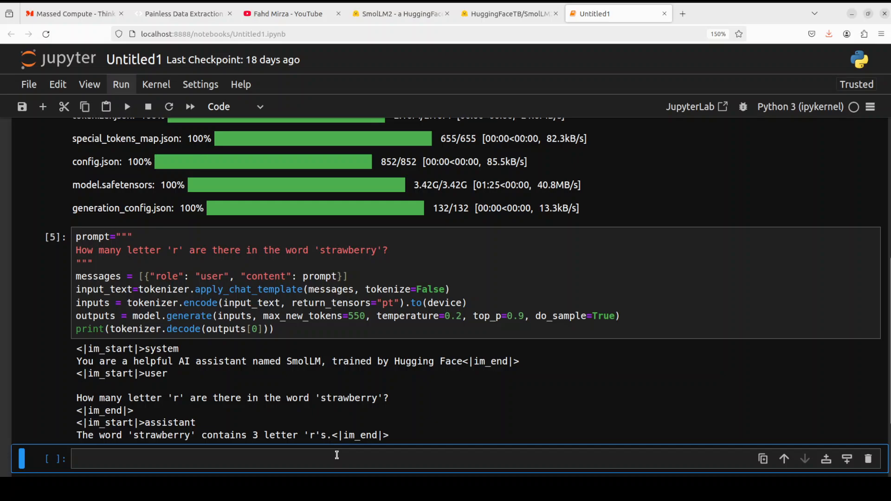
mouse_move(402, 438)
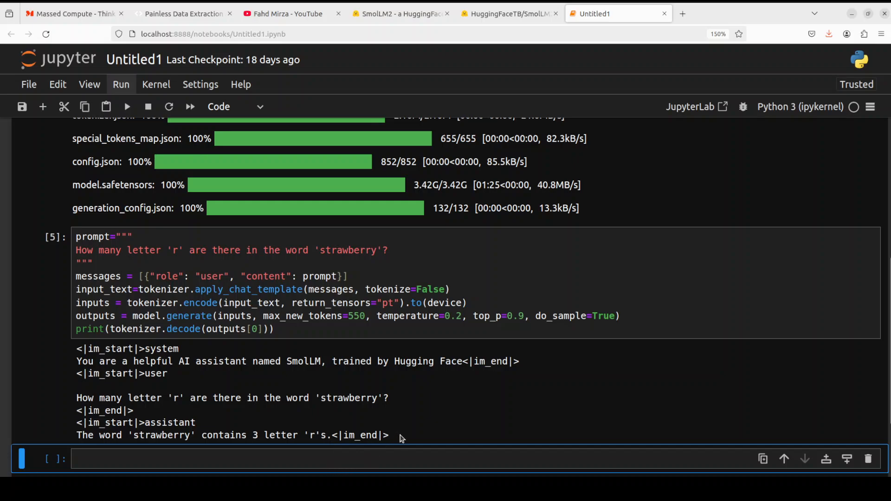
mouse_move(403, 438)
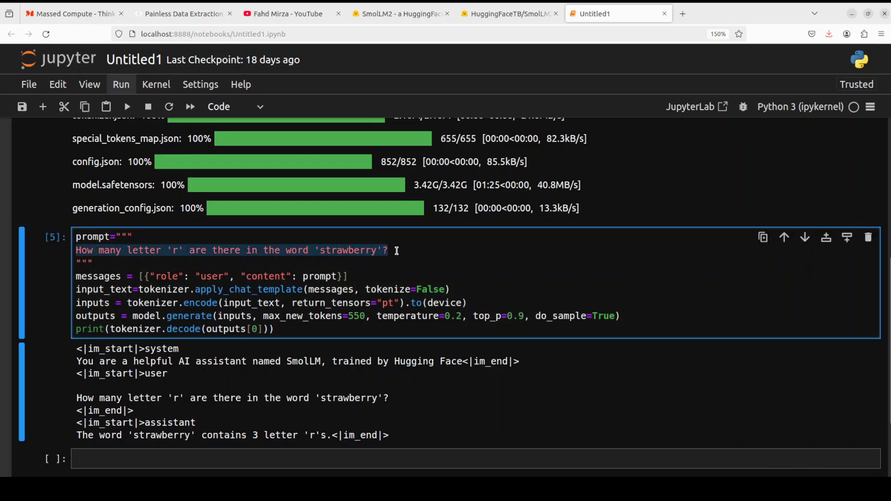
Write the prompt 'Rewrite following text:' with the passage about the model's understanding of context and nuance.
text(R)
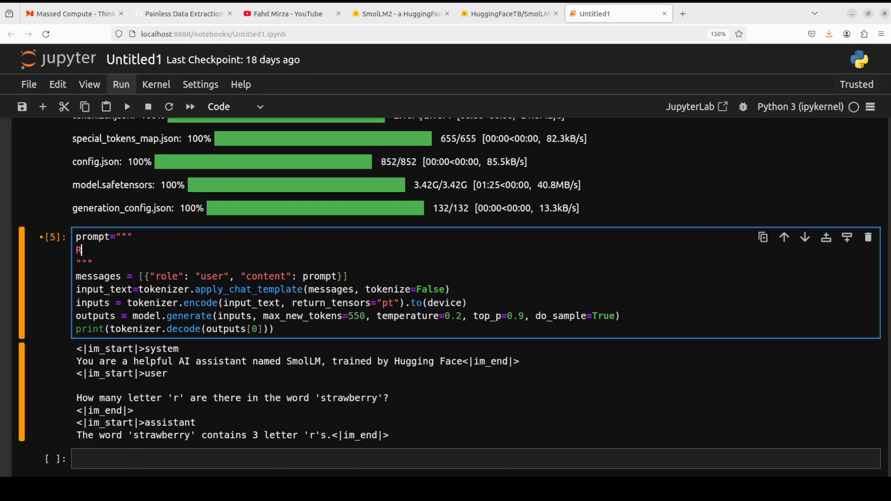
text(ewrite followi)
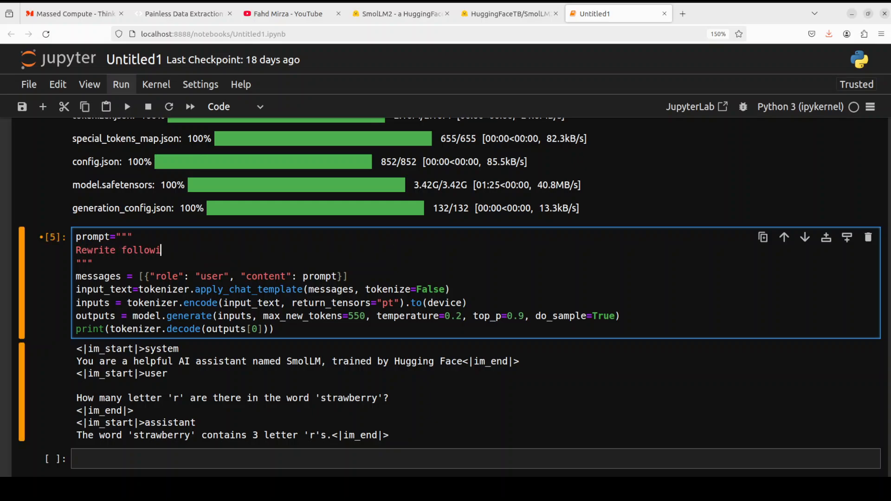
text(ng text:)
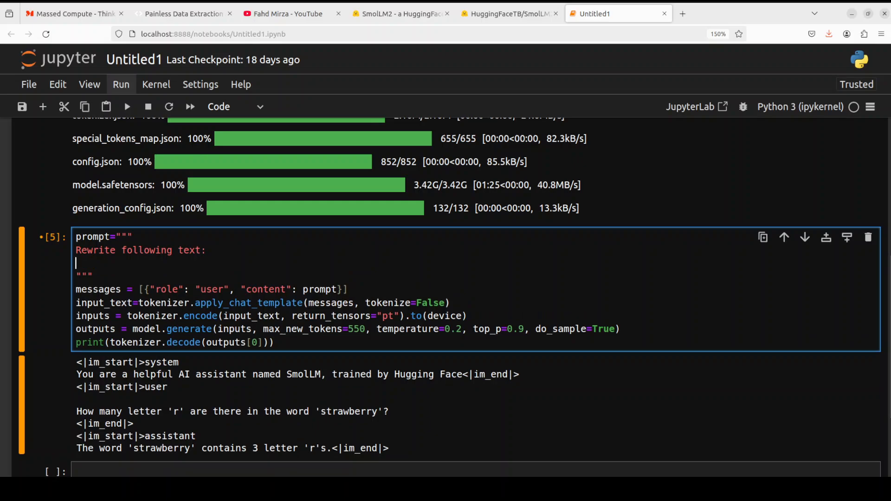
text(the model shows a deep understanding of context, nuance, and complexity, crafting a narrative that's both informative and enjoyable to read.)
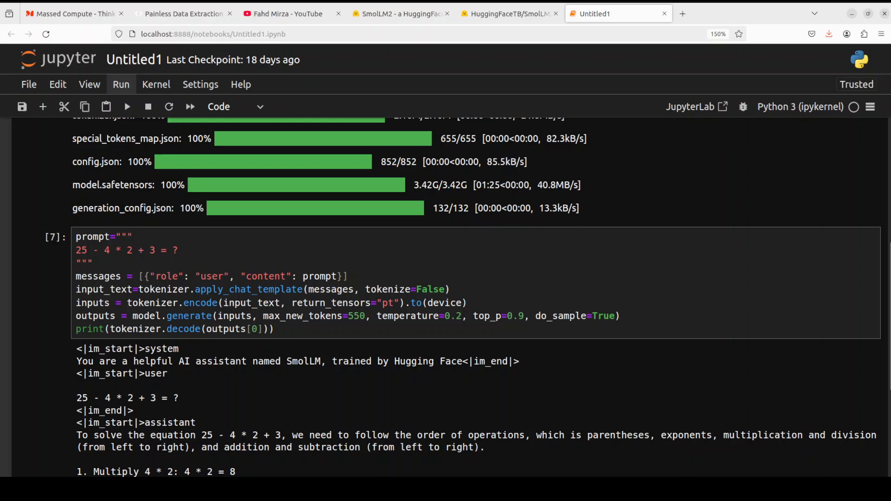
Enter the prompt 'solve the equation x+y=x-y', run it, and highlight the answer x = -y/2.
scroll(down, 3)
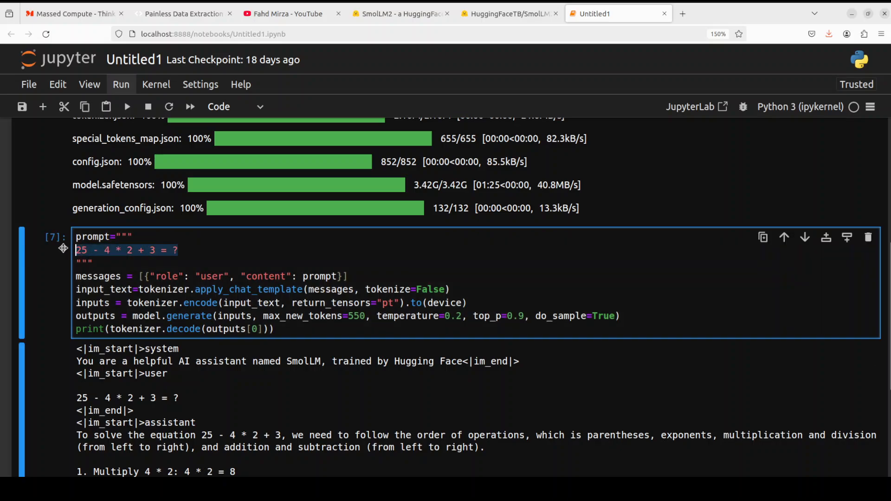
text(solve the equation x+y=x-y)
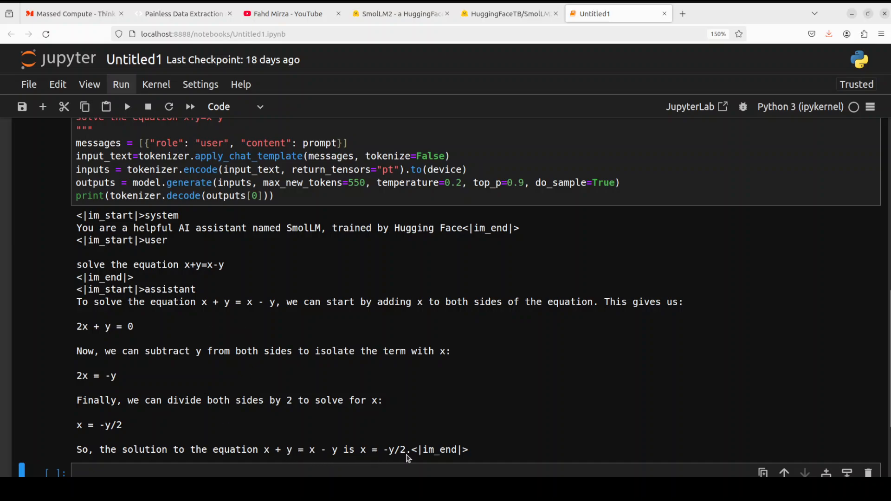
mouse_move(406, 453)
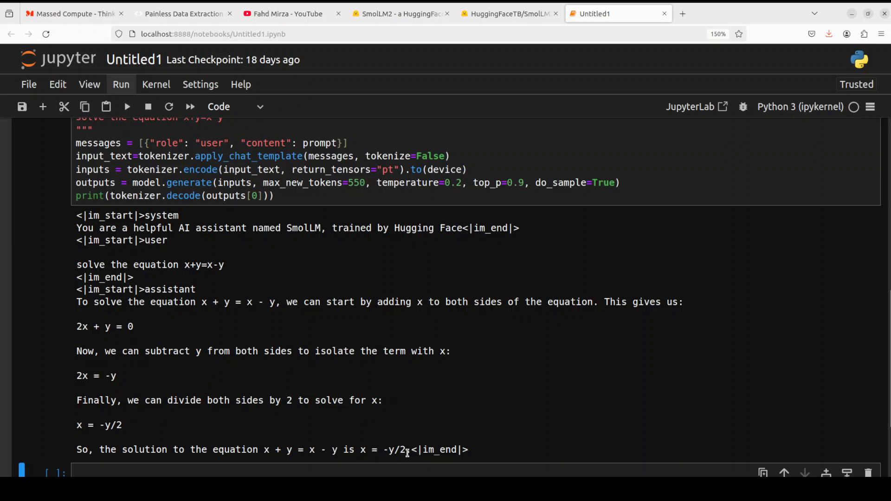
double_click(393, 449)
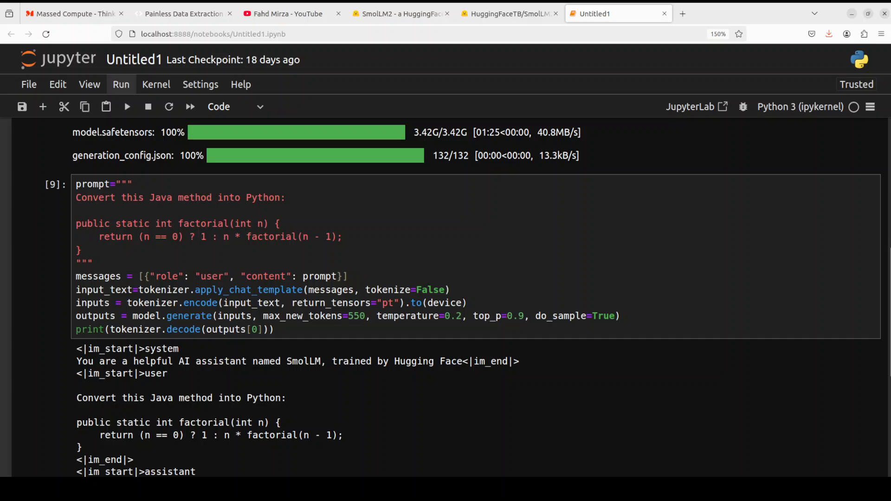
Scroll down to read the model's recursive Python factorial function.
scroll(down, 3)
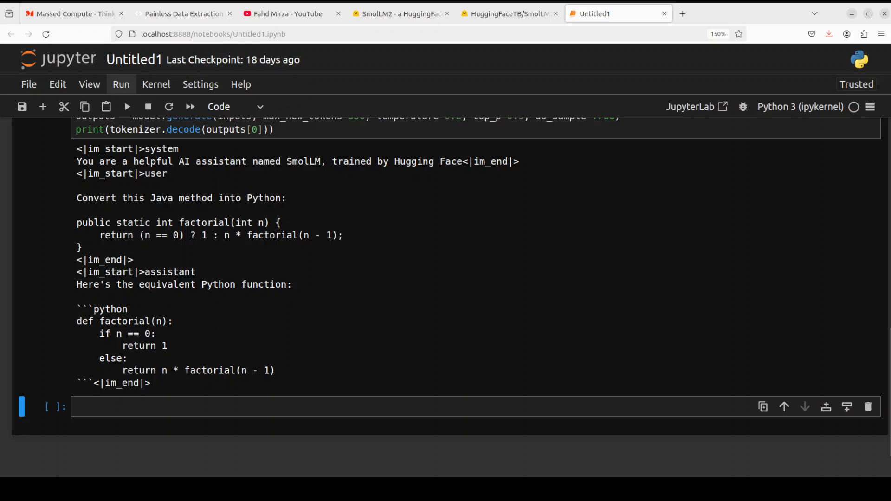
scroll(down, 3)
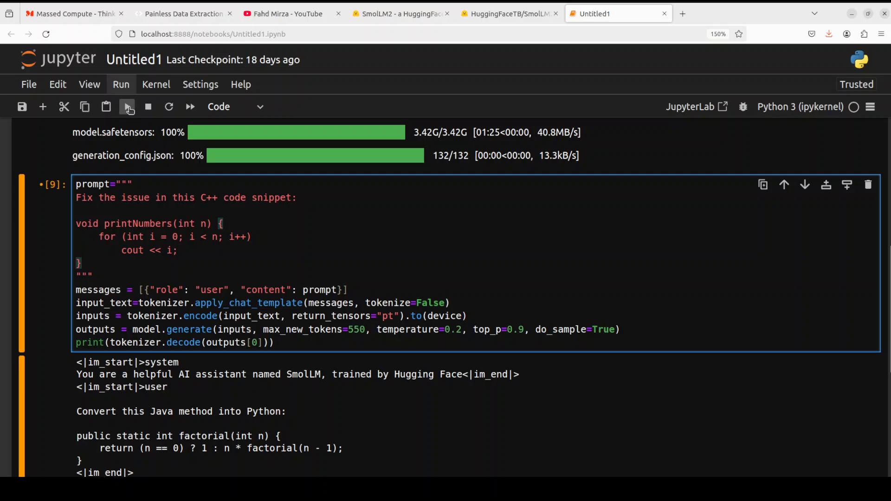
Run the C++ printNumbers code-fix prompt, read the correction, then switch to the SmolLM2-1.7B-Instruct model page.
click(127, 105)
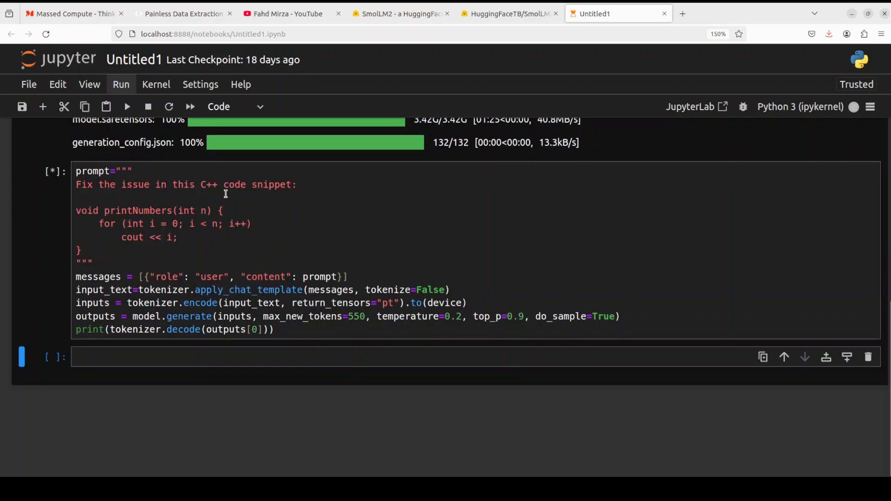
mouse_move(298, 190)
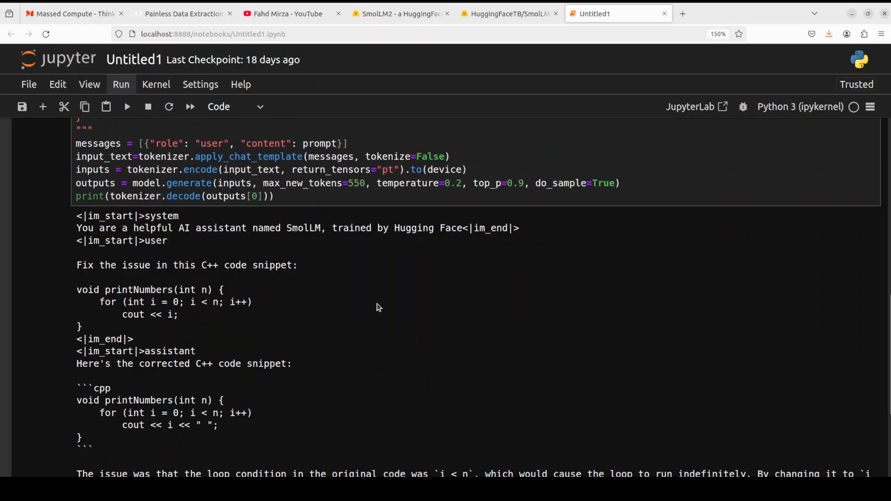
scroll(down, 3)
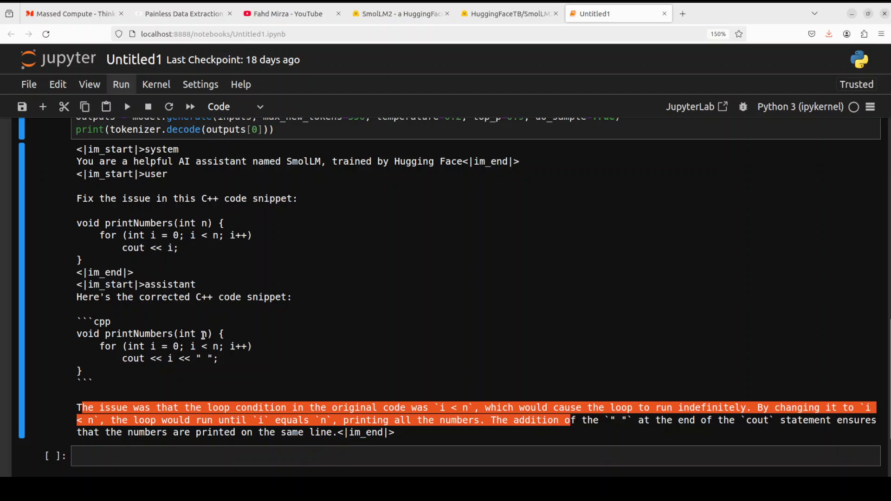
mouse_move(242, 292)
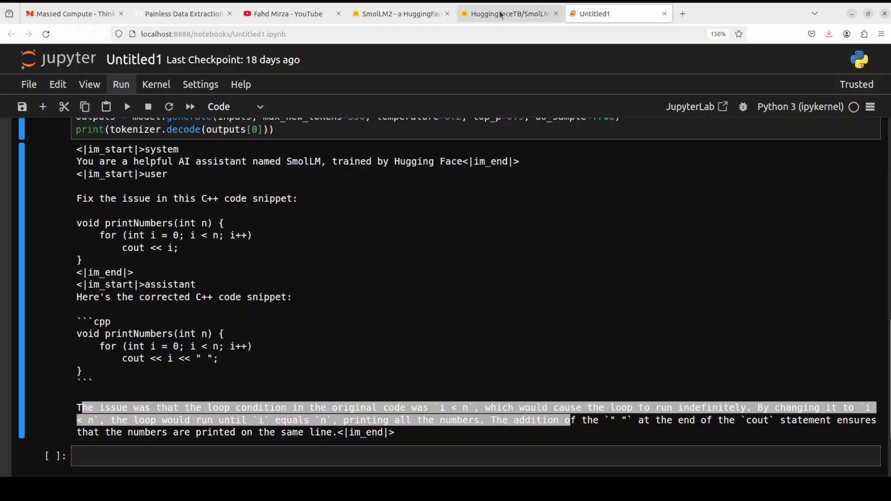
click(508, 13)
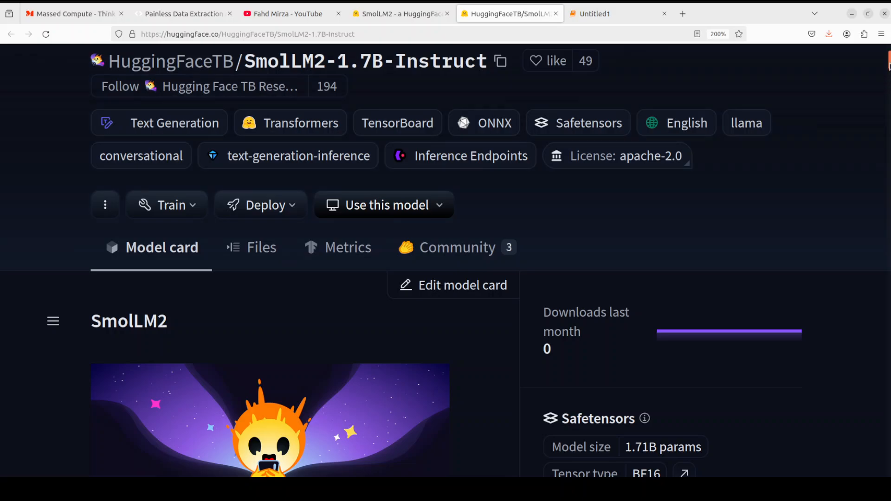
Scroll the model card, then switch to the YouTube tab with the channel's smollm search results.
scroll(down, 3)
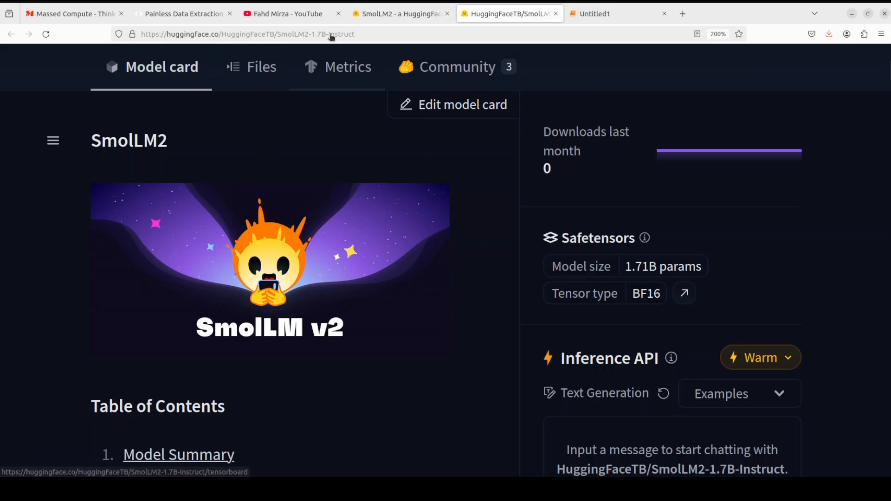
click(284, 13)
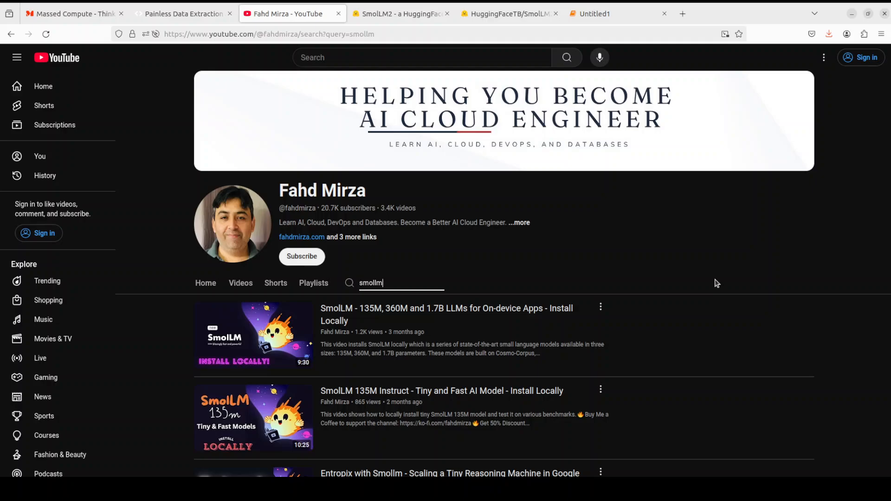
mouse_move(248, 434)
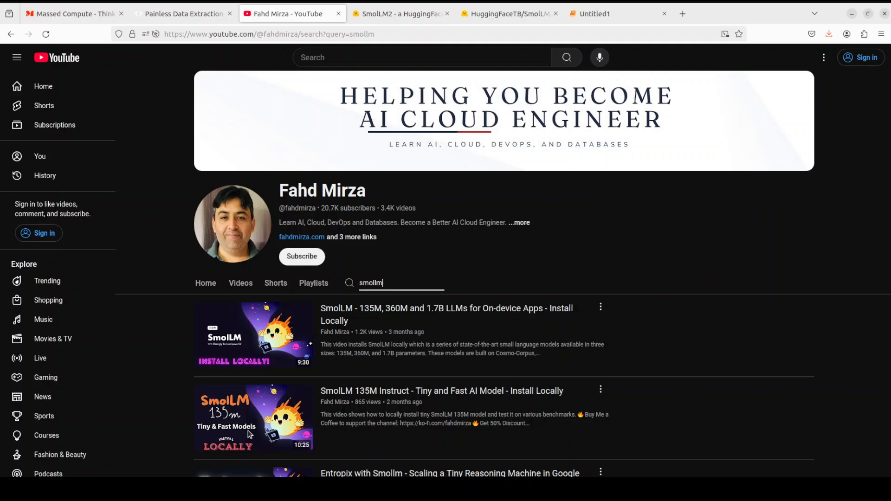